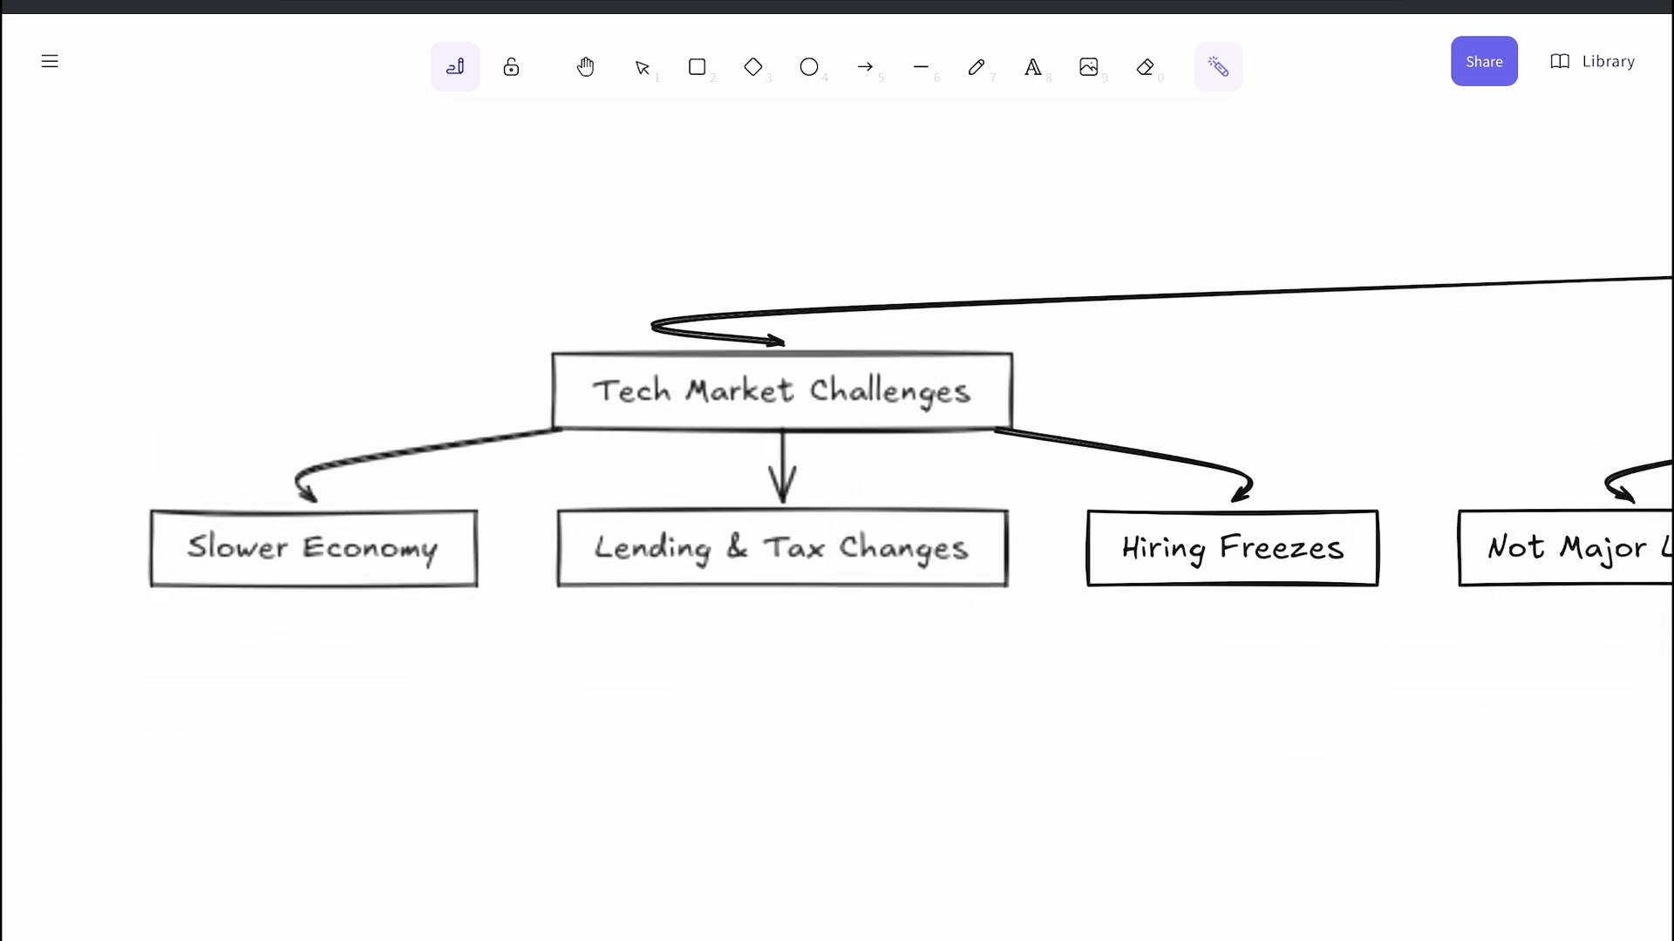
Pan the canvas from Tech Market Challenges to the Role of AI branch and its sub-topics.
left_click_drag(544, 436, 1030, 403)
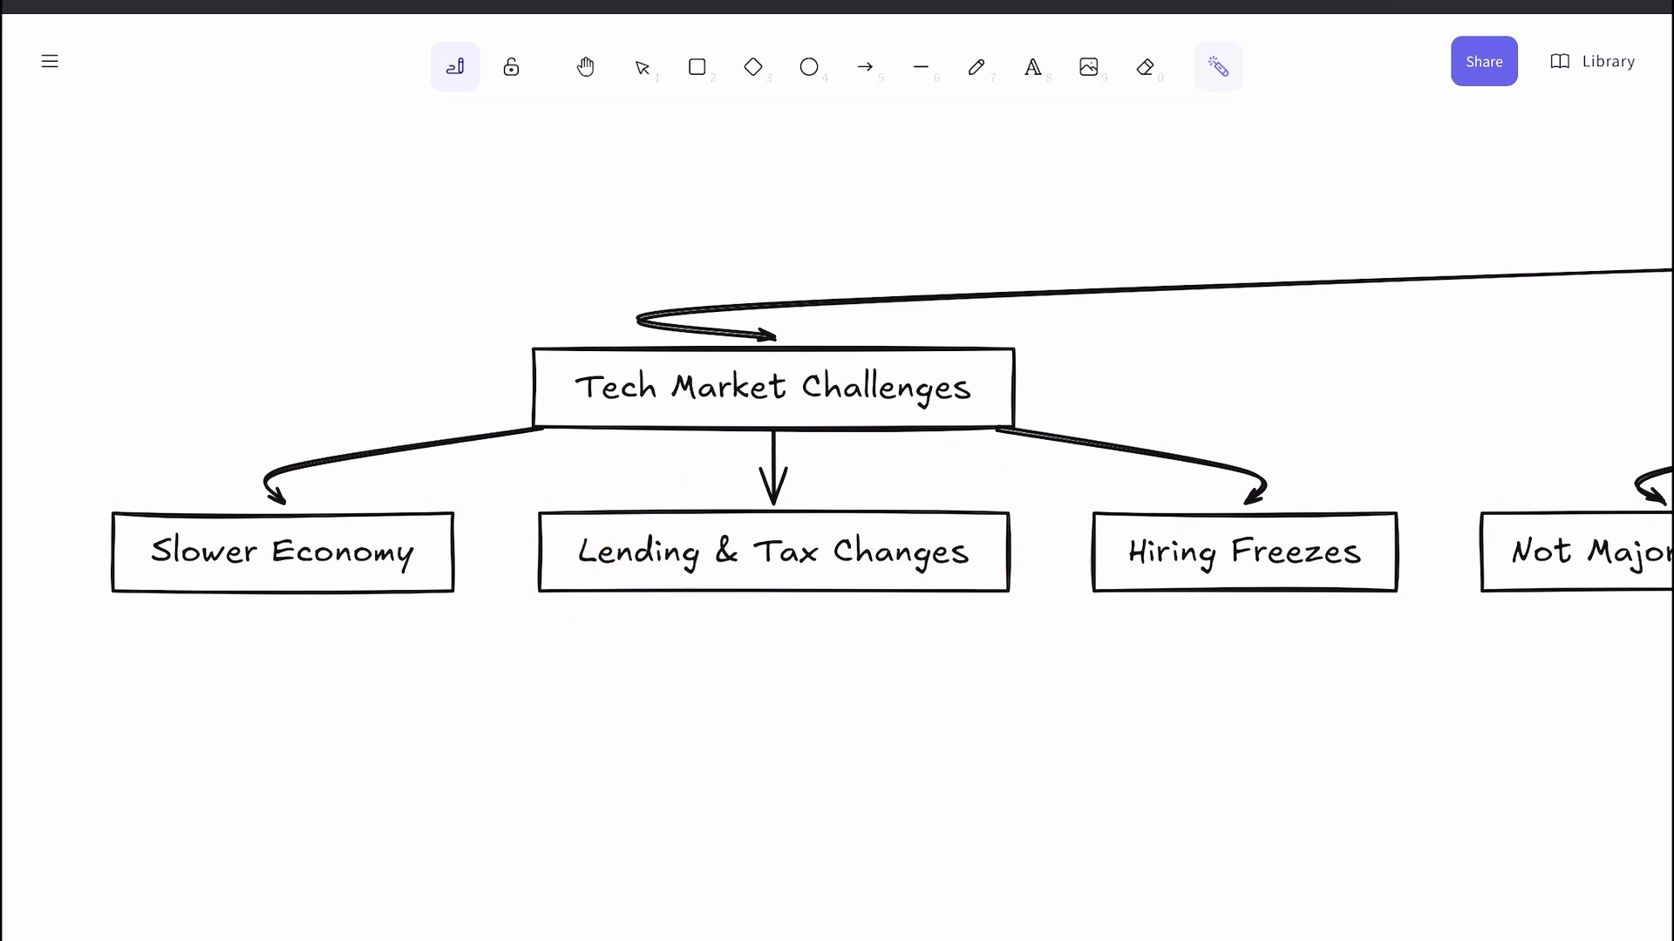
left_click_drag(555, 528, 1041, 609)
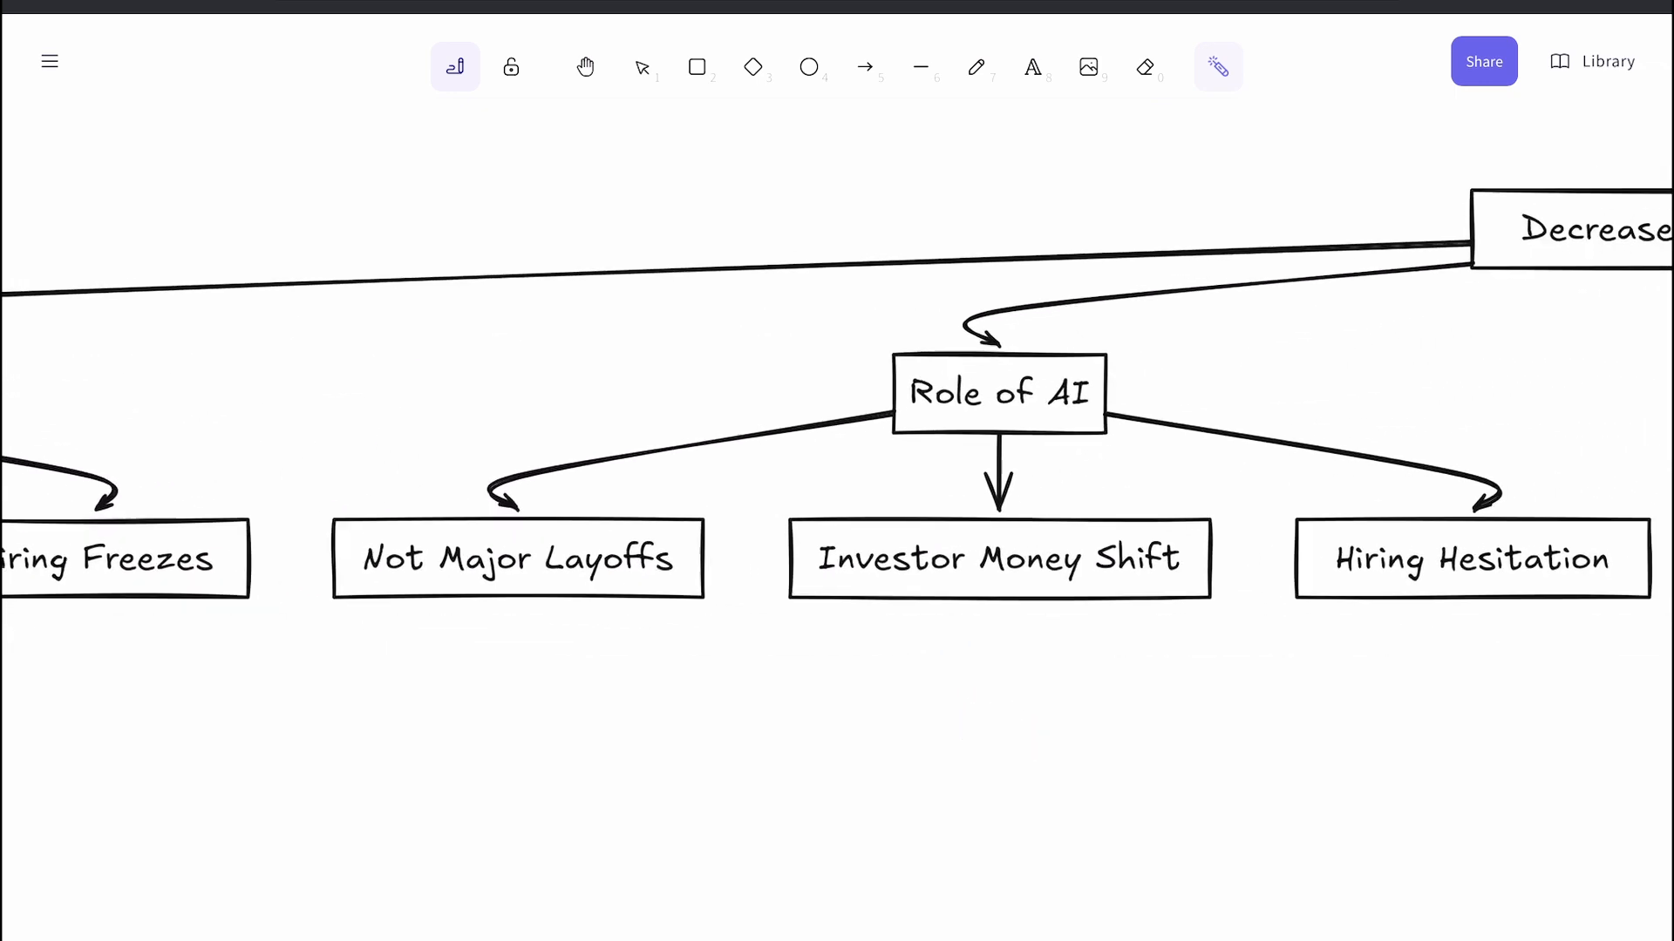
Pan to the Job Seeker Reality branch and ring Higher Skill Bar for Juniors.
left_click_drag(811, 331, 1121, 437)
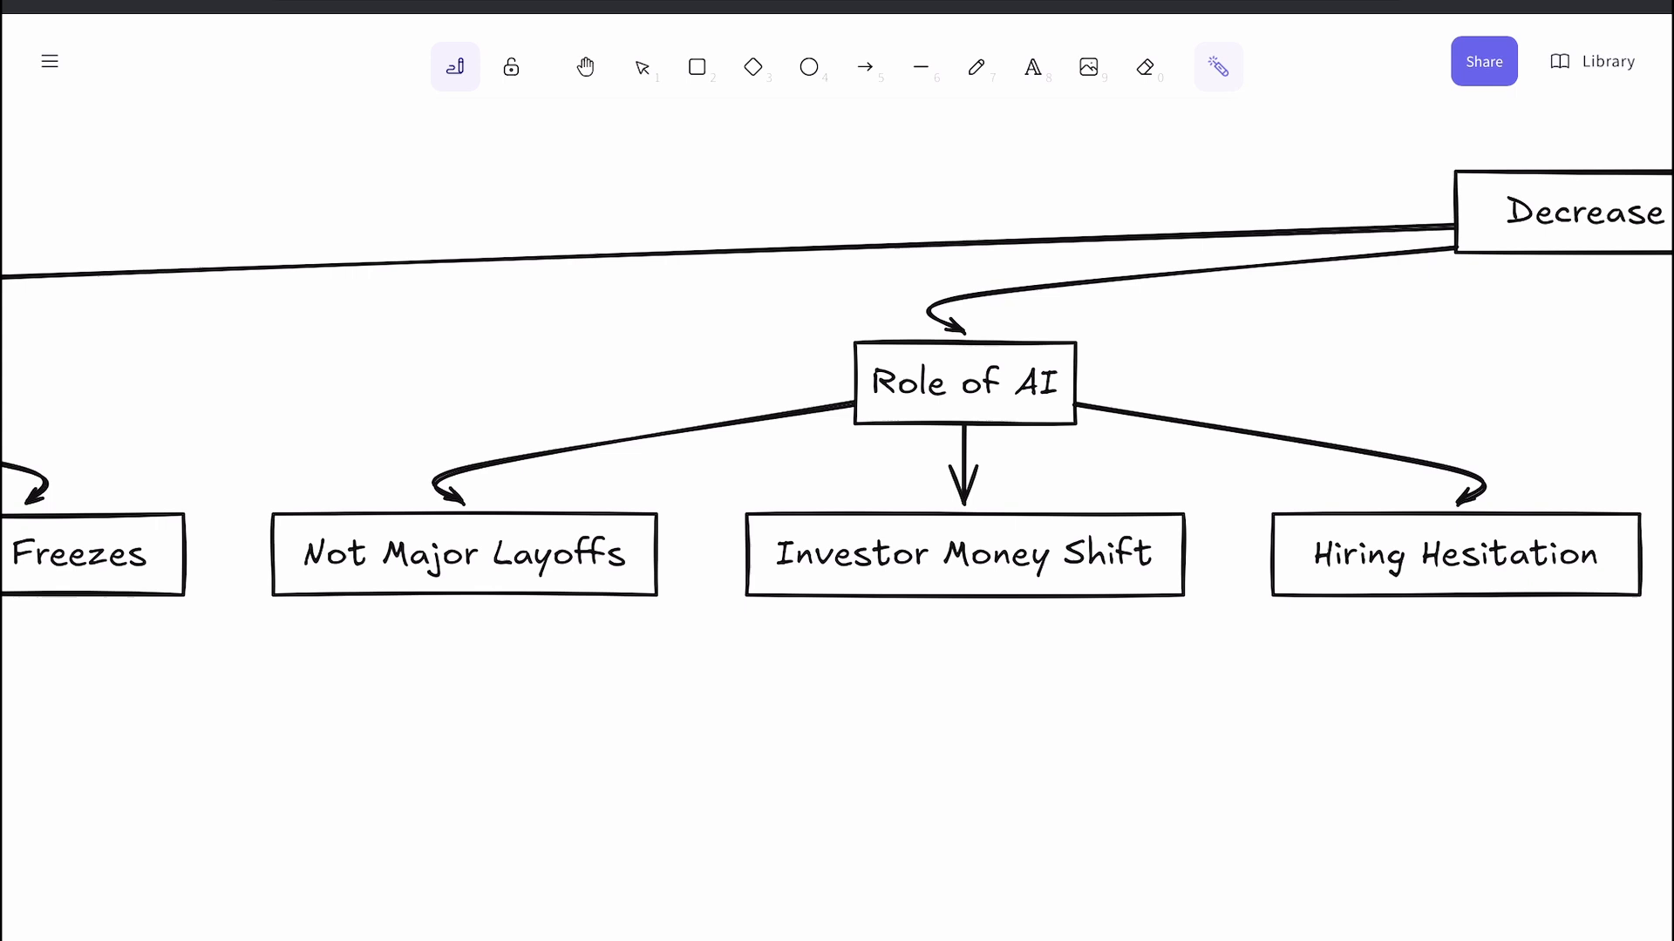
left_click_drag(277, 607, 491, 607)
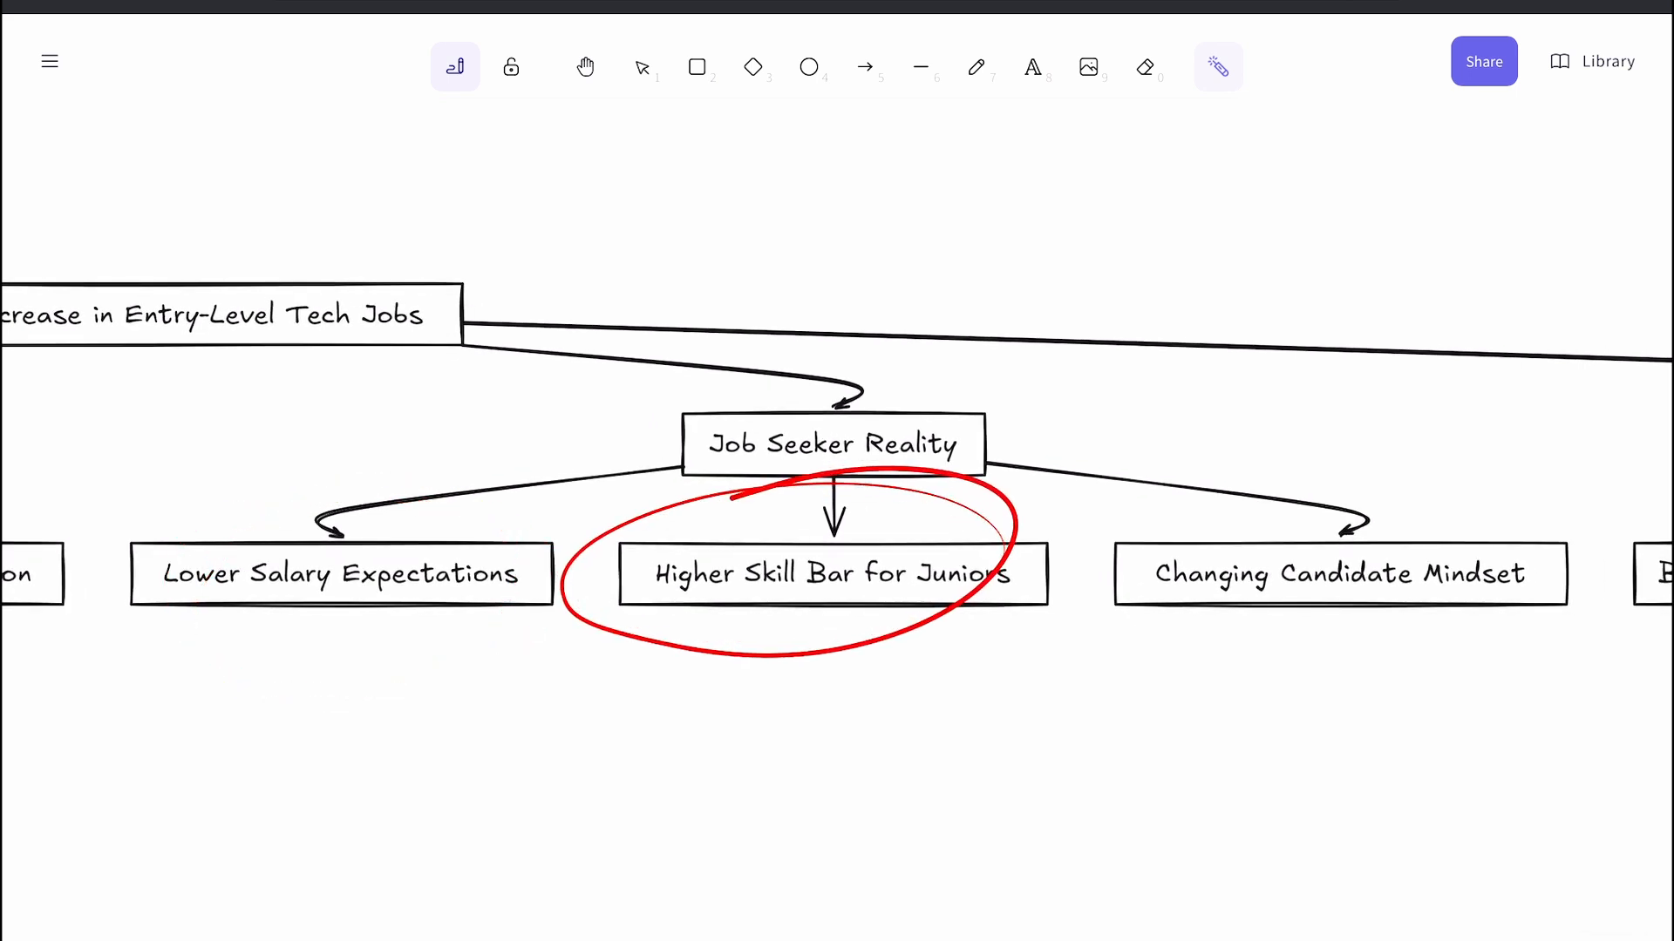
left_click_drag(834, 572, 1339, 572)
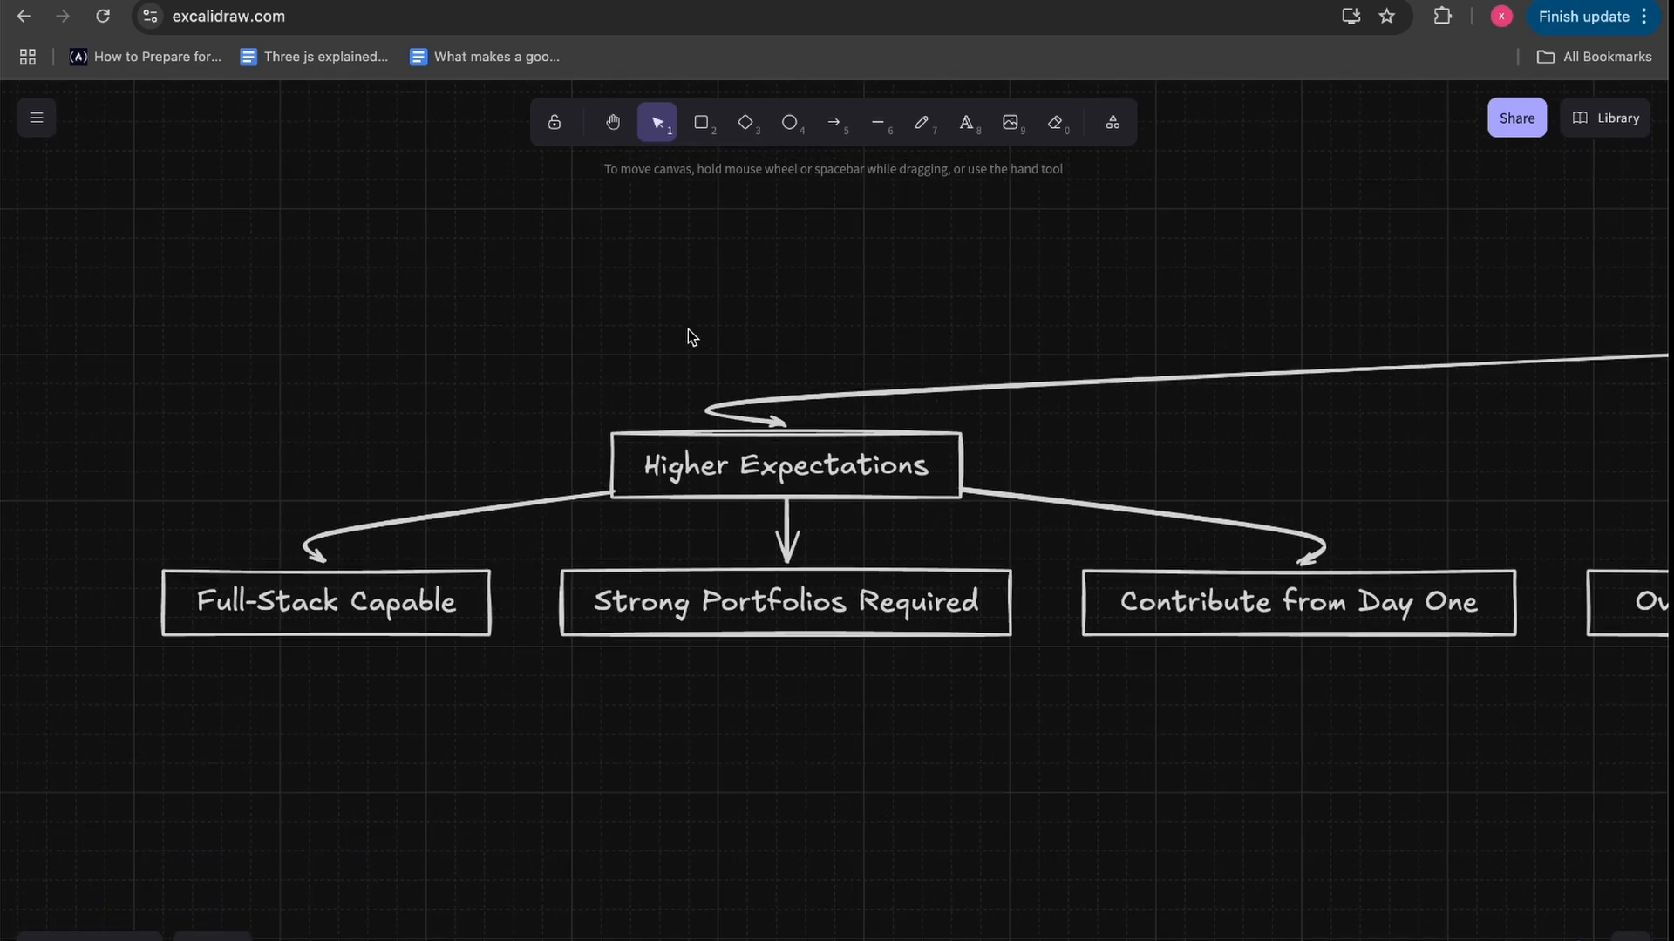
mouse_move(125, 721)
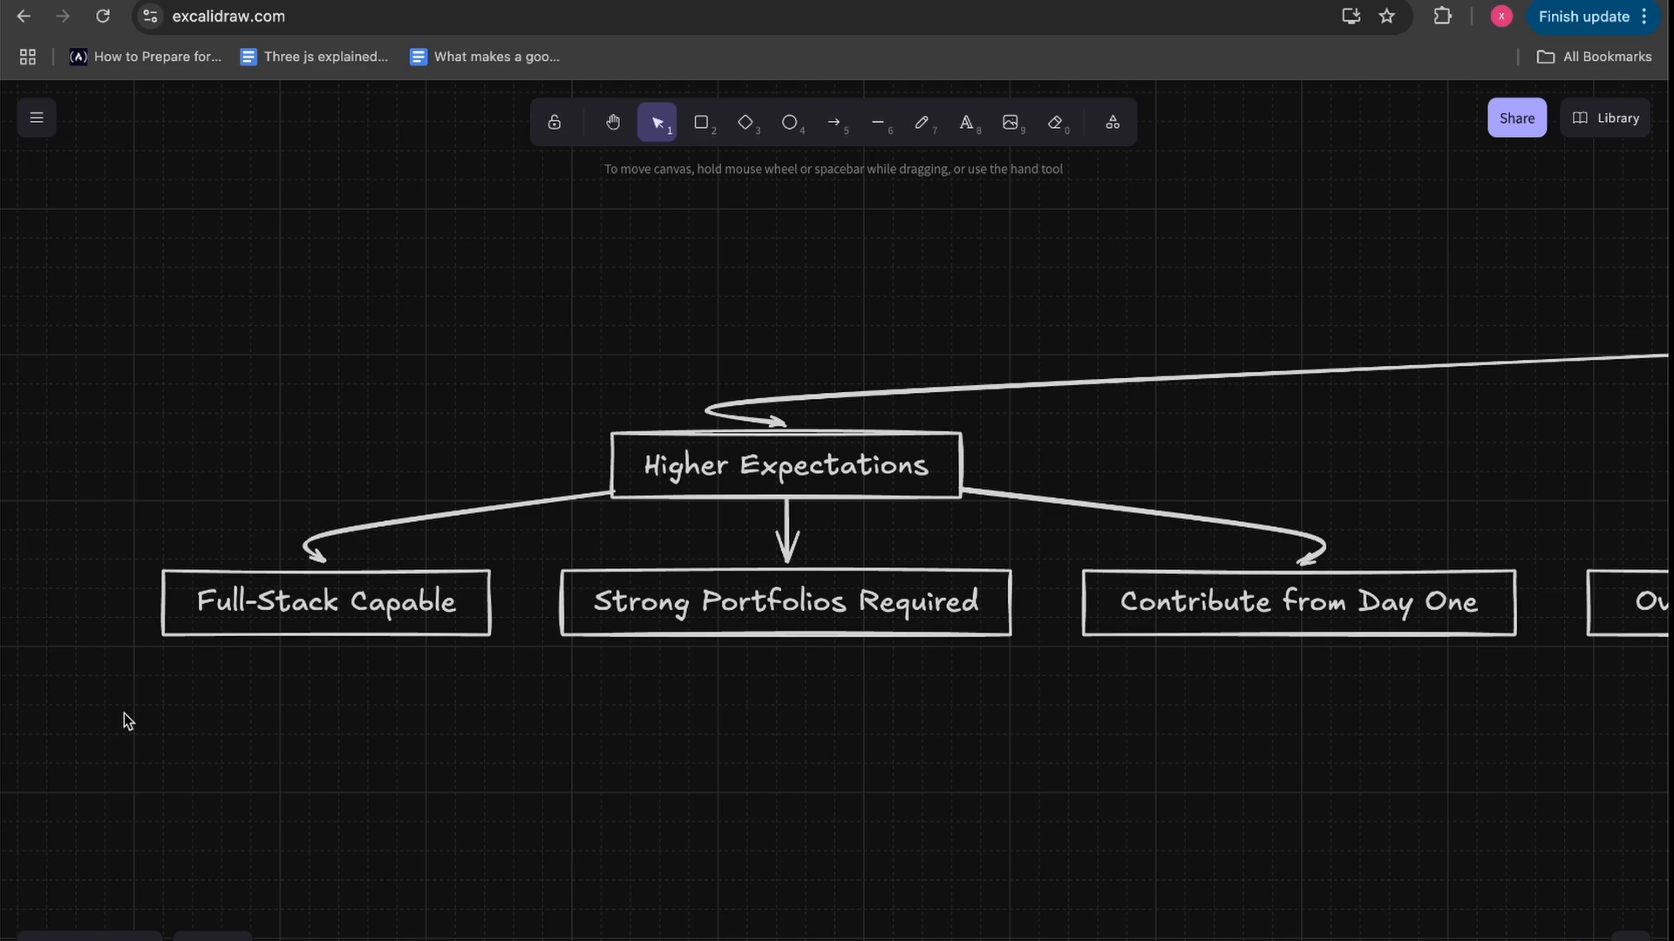
mouse_move(1163, 618)
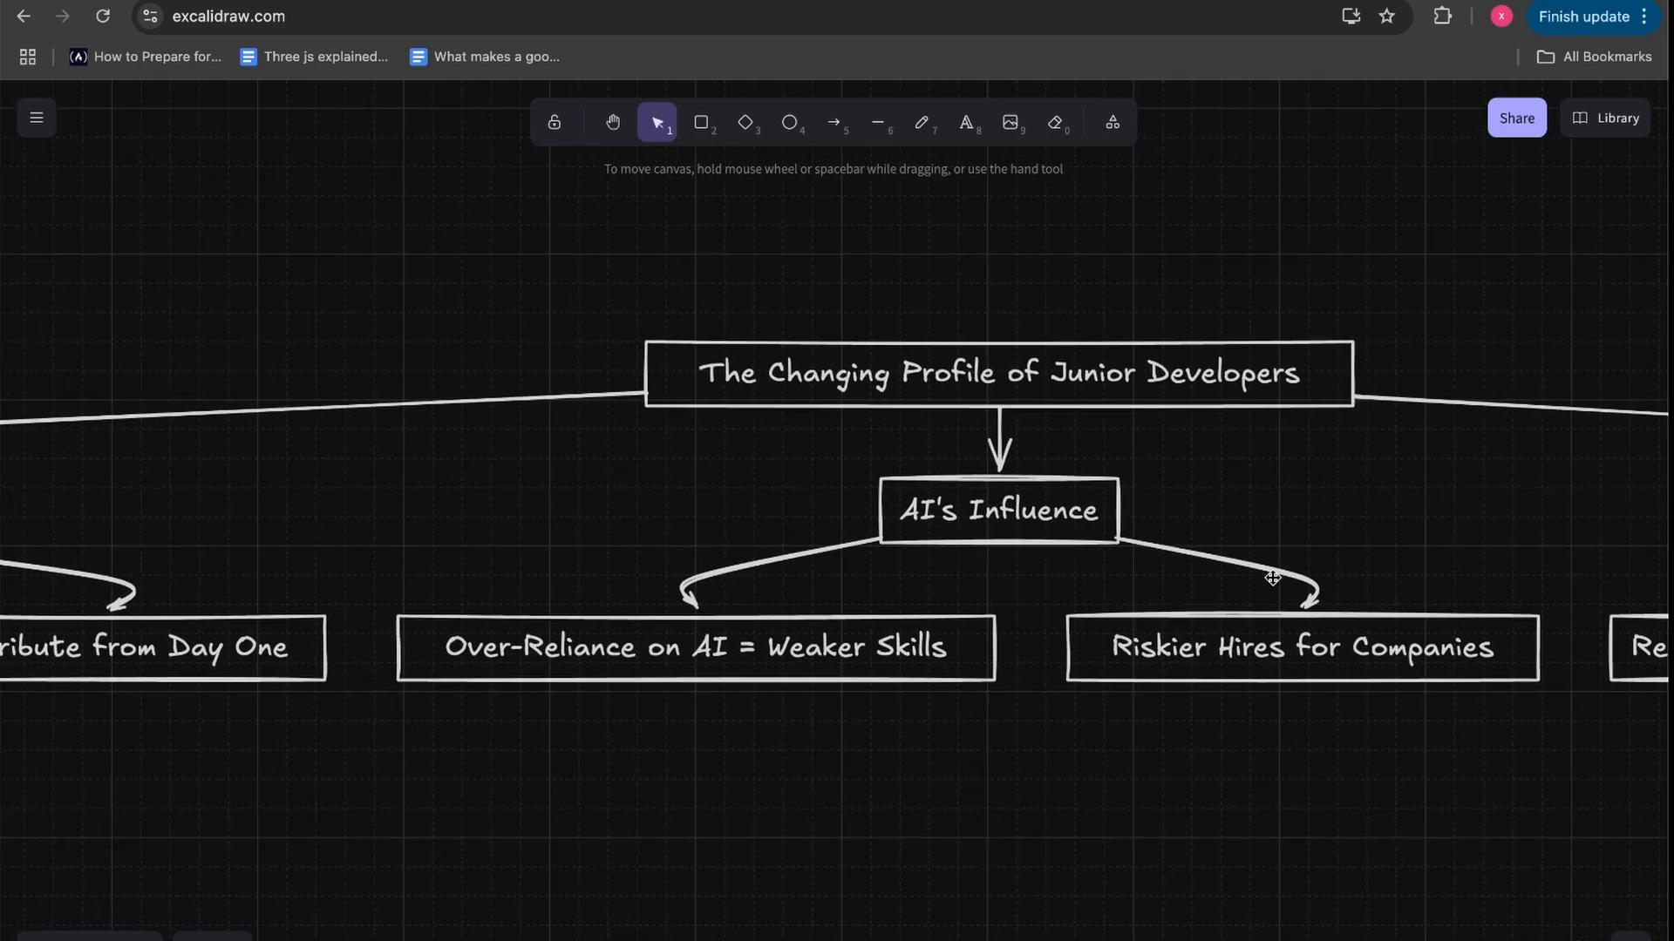
mouse_move(1204, 766)
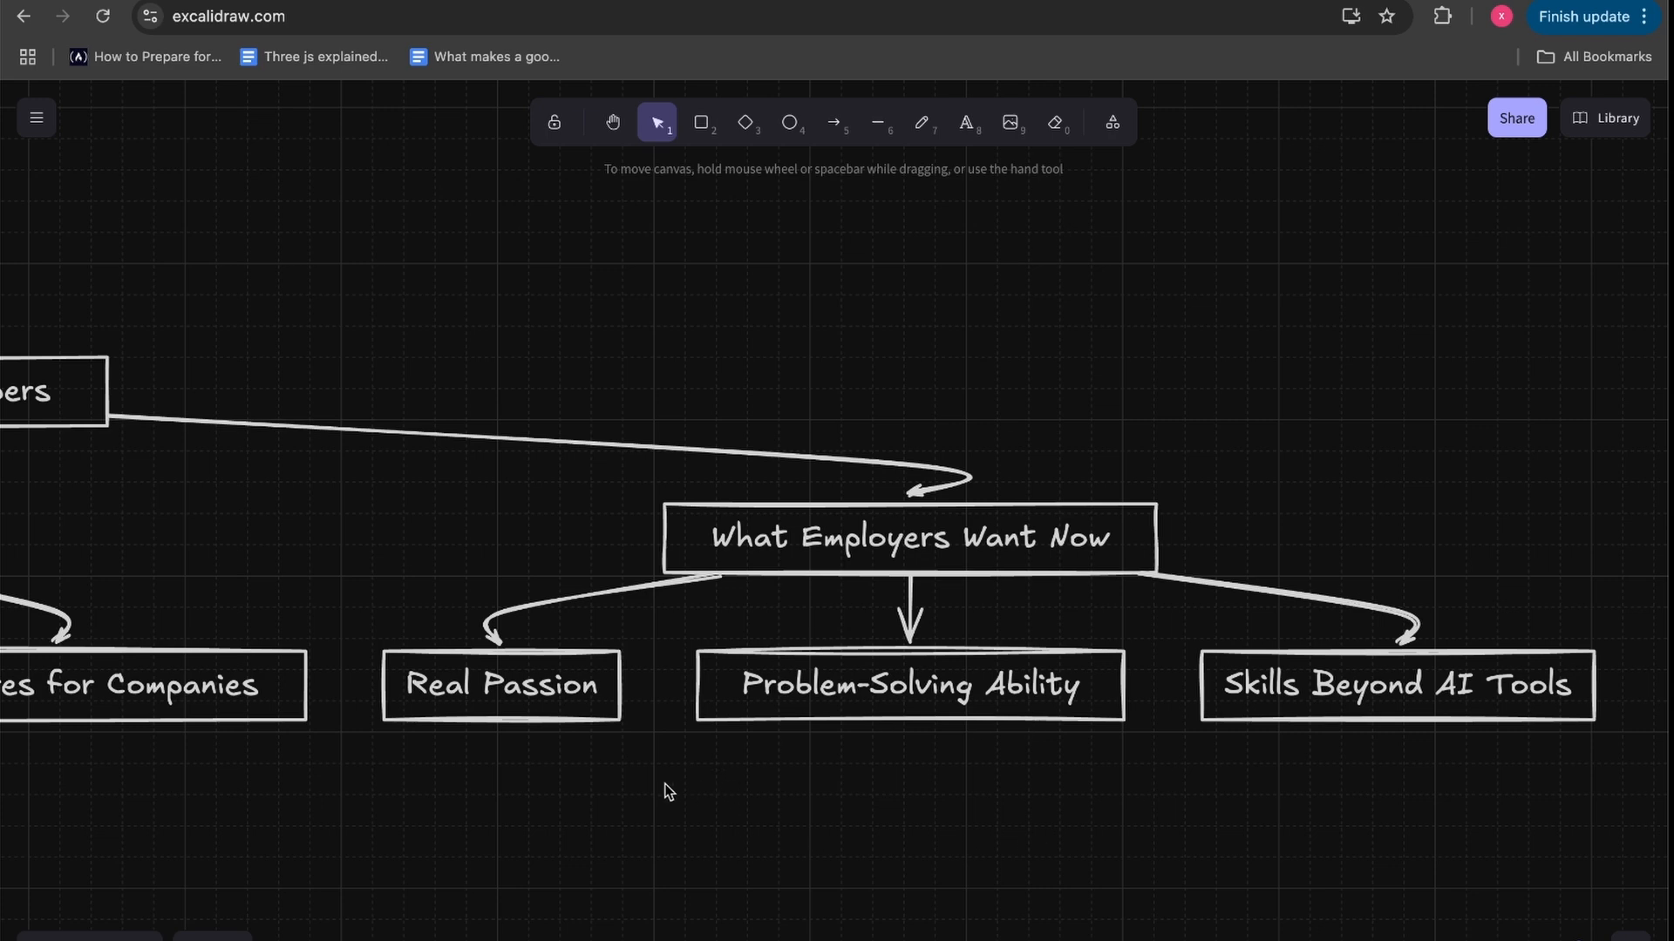
mouse_move(689, 792)
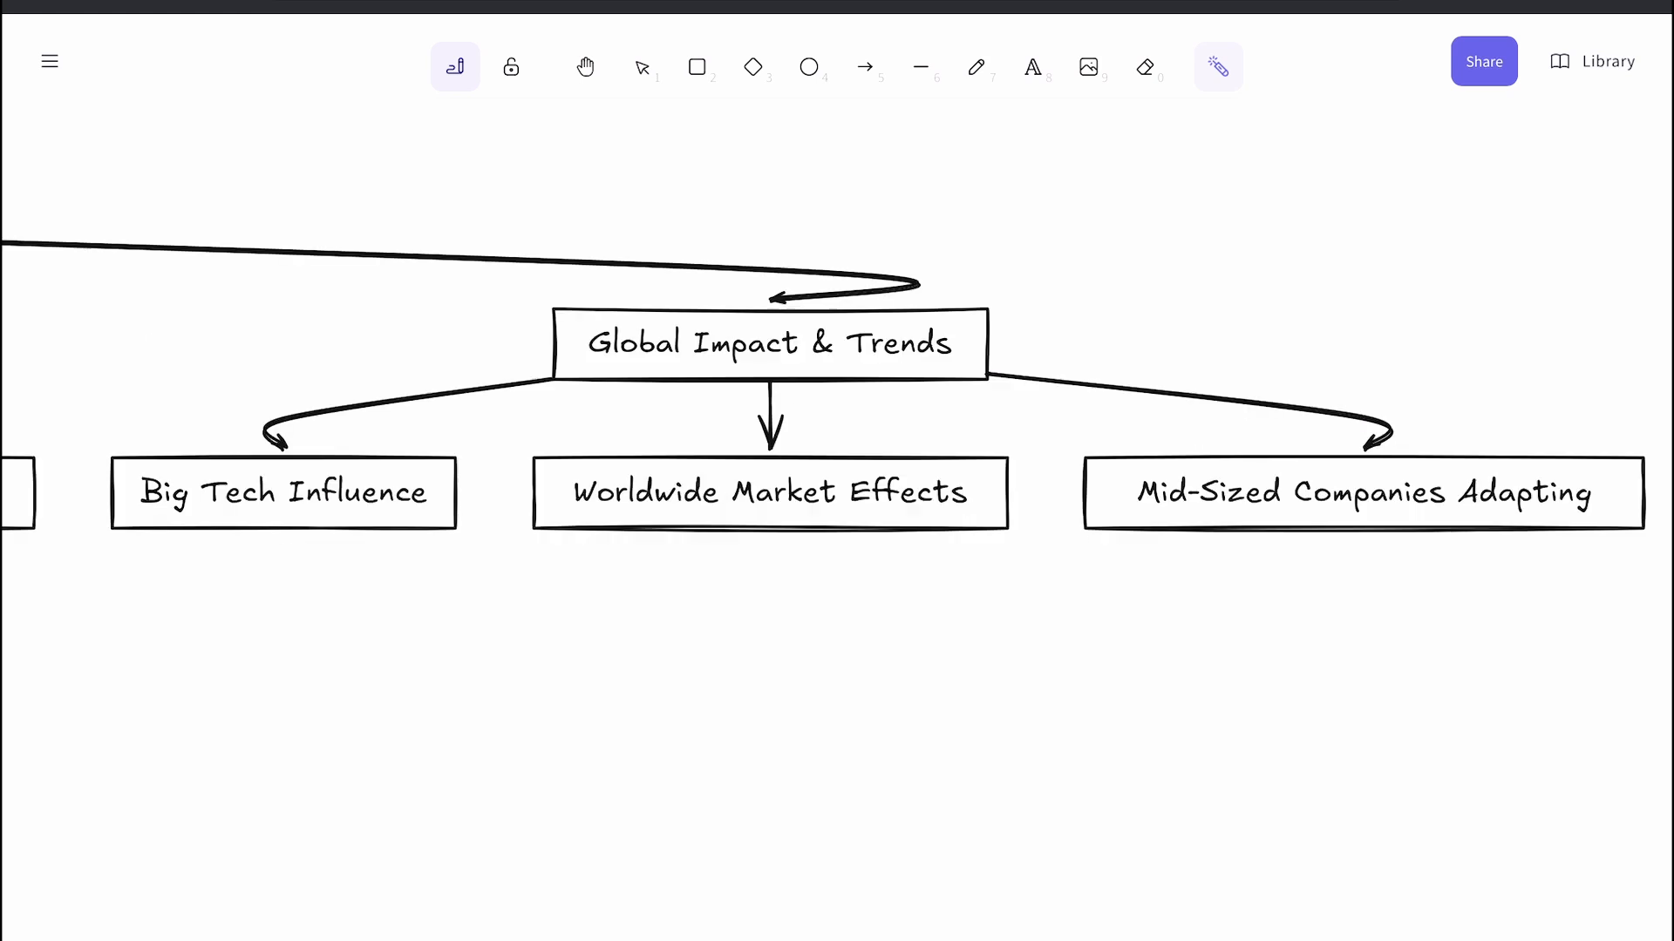
Switch to the freedraw pencil tool beside the Global Impact & Trends branch.
left_click(975, 66)
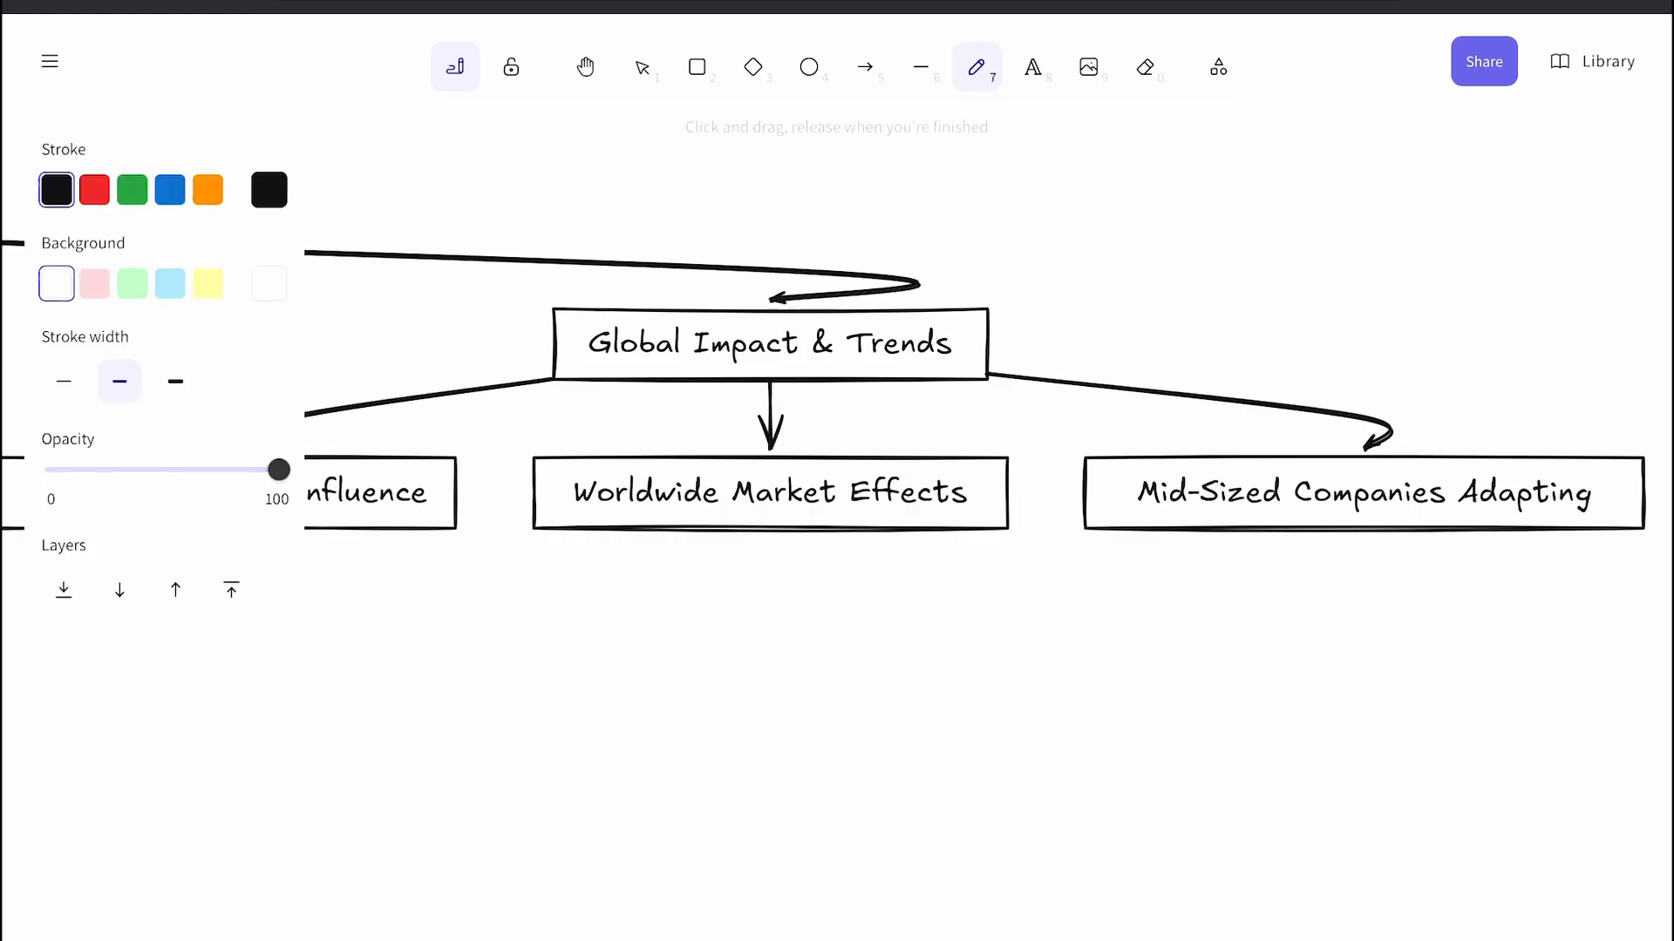